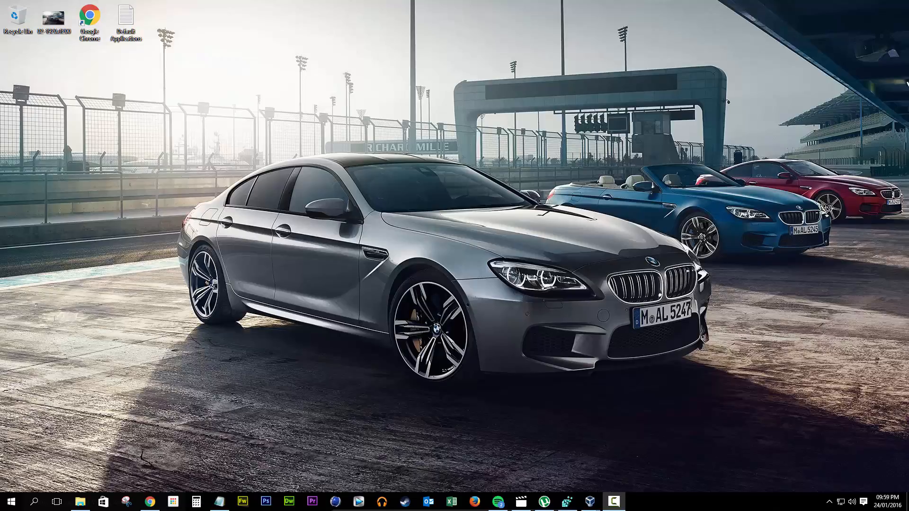
mouse_move(520, 412)
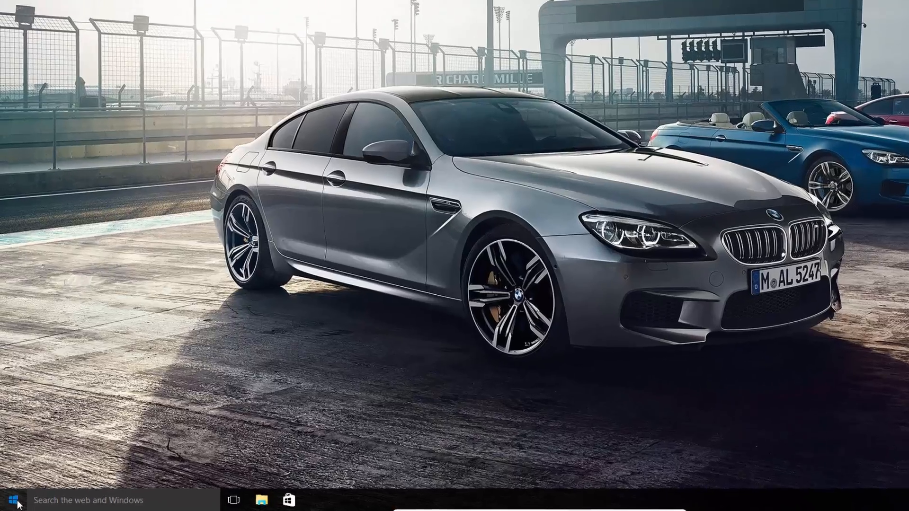
- Launch Windows PowerShell as administrator from the Start search for 'power' and approve the UAC prompt
left_click(11, 500)
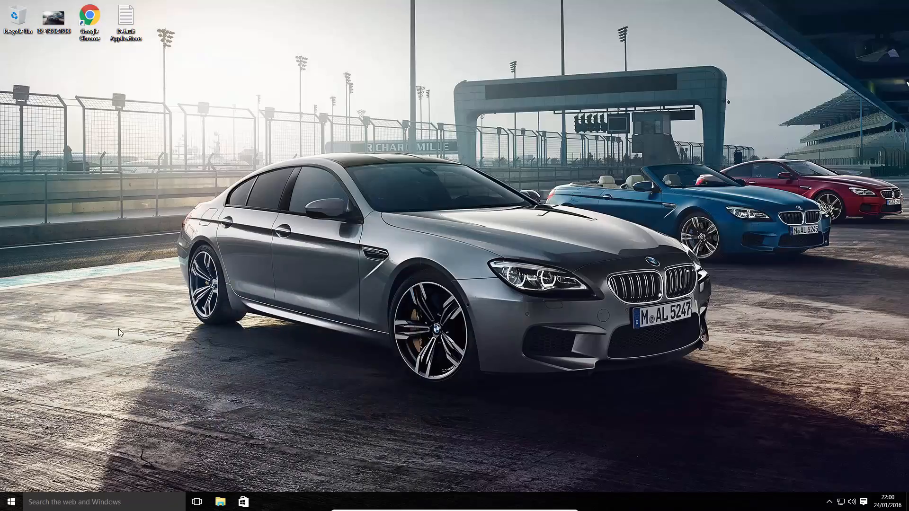
type("power")
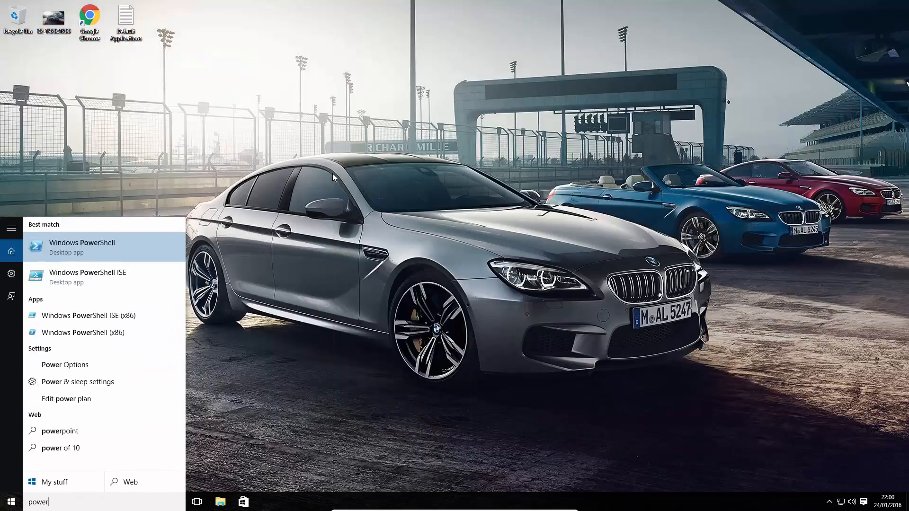
right_click(73, 277)
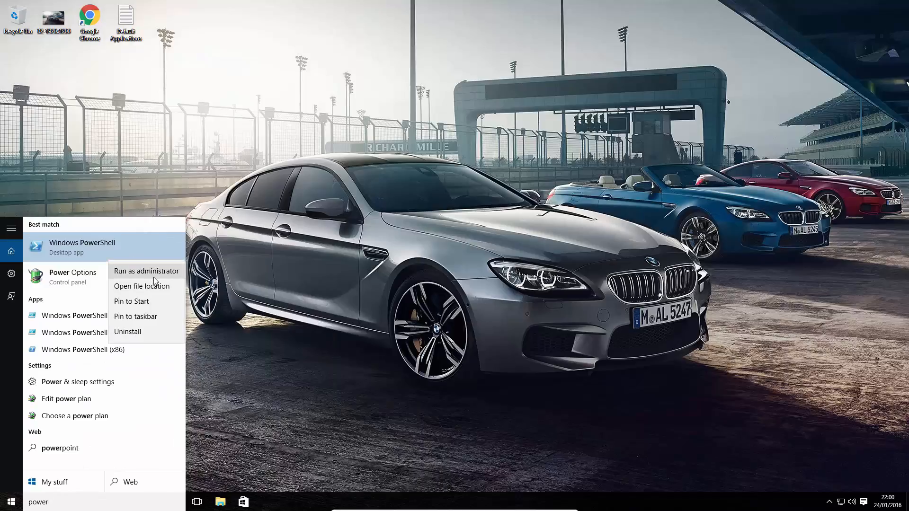
left_click(146, 271)
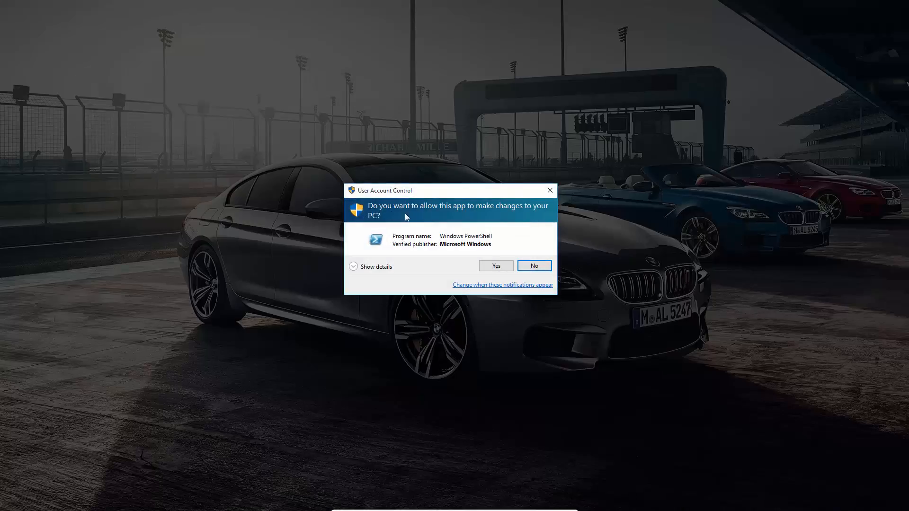
left_click(496, 266)
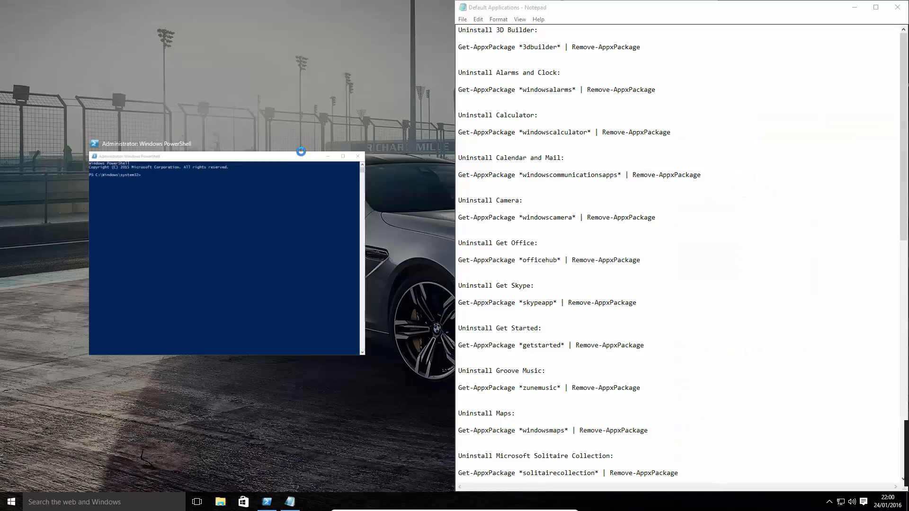
- Snap PowerShell to the left half and scroll the Notepad list to the windowscommunicationsapps removal command
double_click(139, 144)
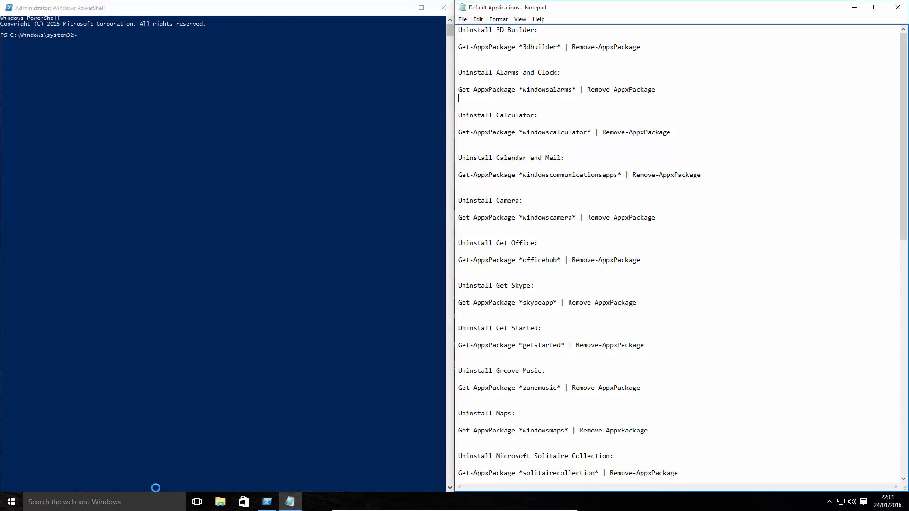
left_click(10, 501)
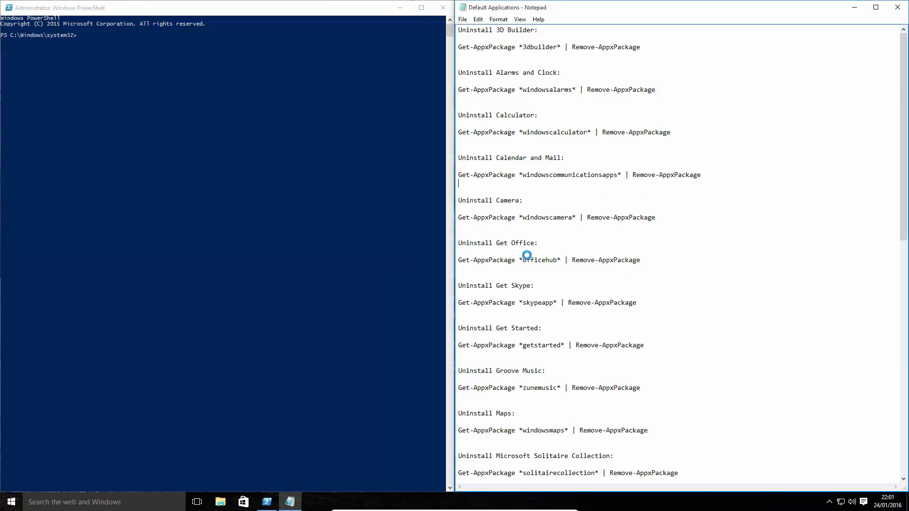
scroll("down", 3)
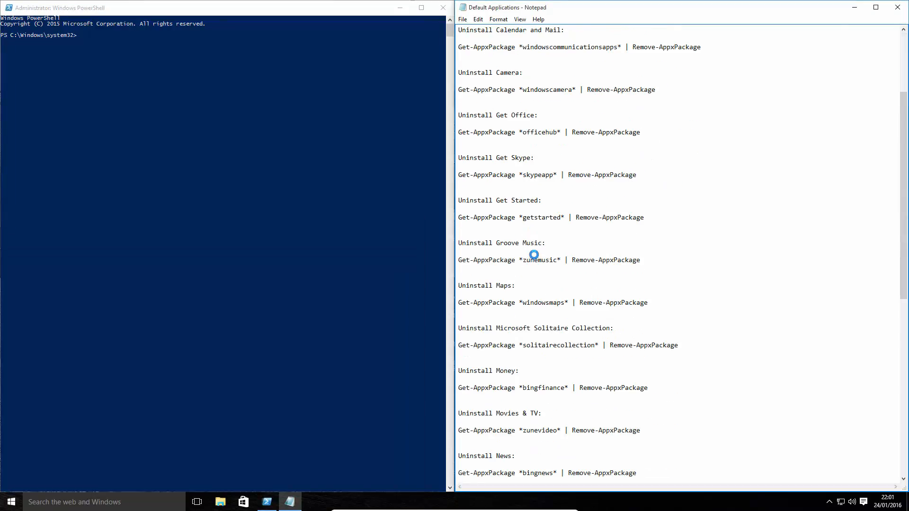
scroll("down", 3)
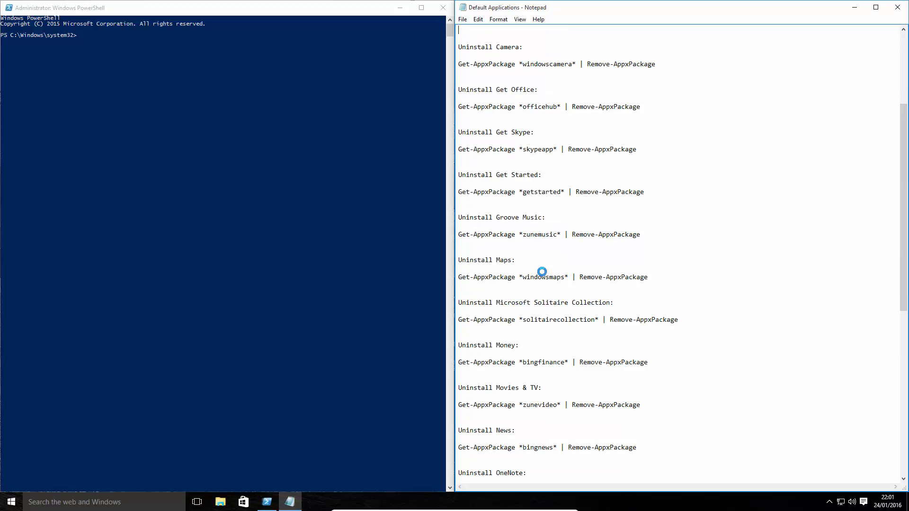
scroll("down", 3)
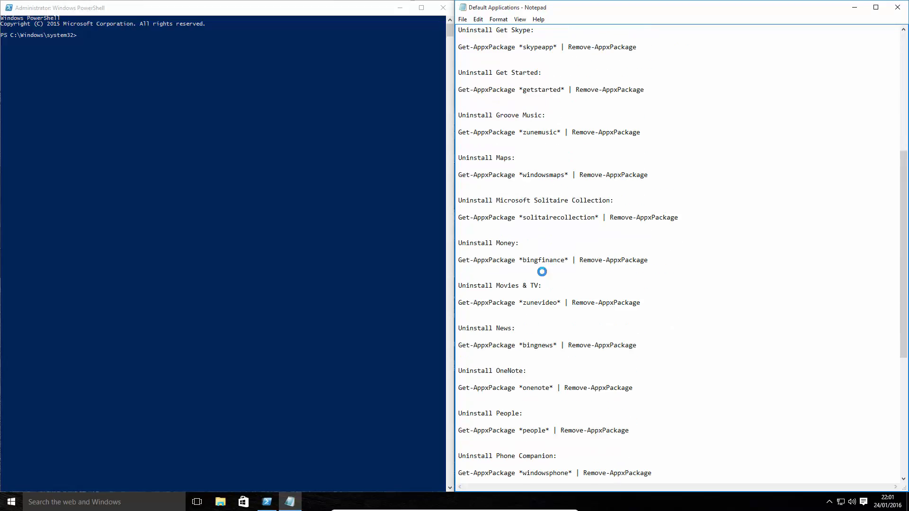
scroll("down", 3)
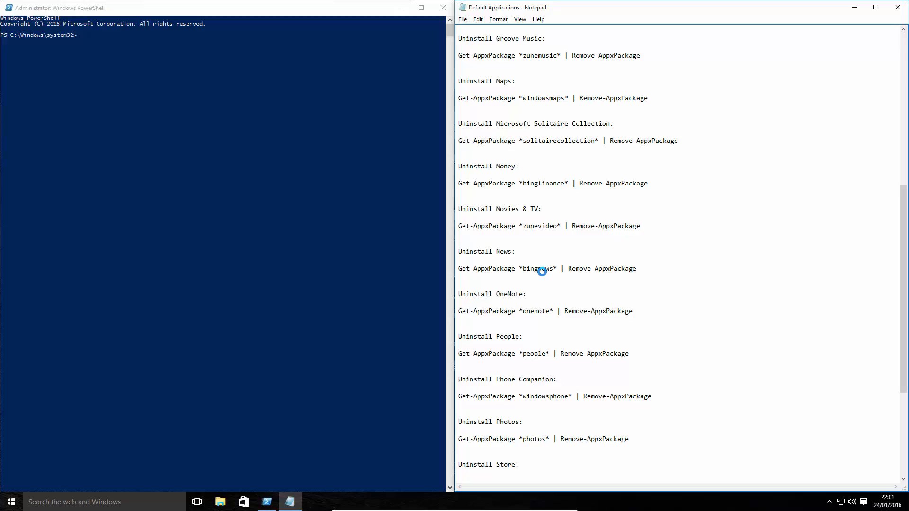
scroll("down", 3)
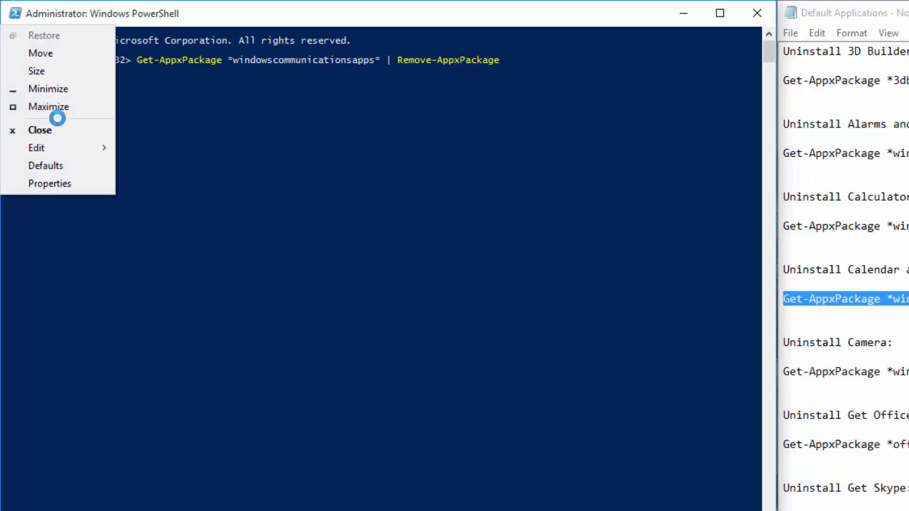
- Run Get-AppxPackage *windowscommunicationsapps* | Remove-AppxPackage to uninstall Calendar and Mail
left_click(36, 147)
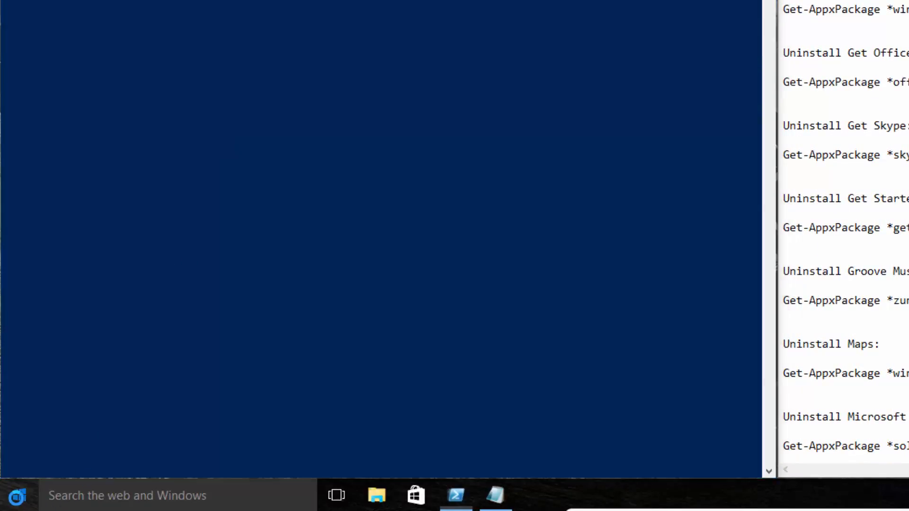
left_click(16, 496)
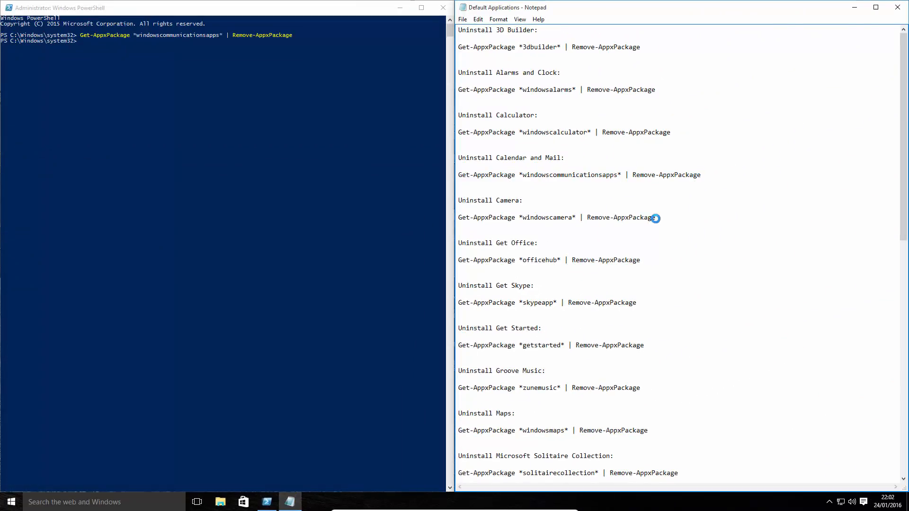
- Run the windowscalculator removal command in PowerShell, then search Start for 'chrom'
double_click(656, 132)
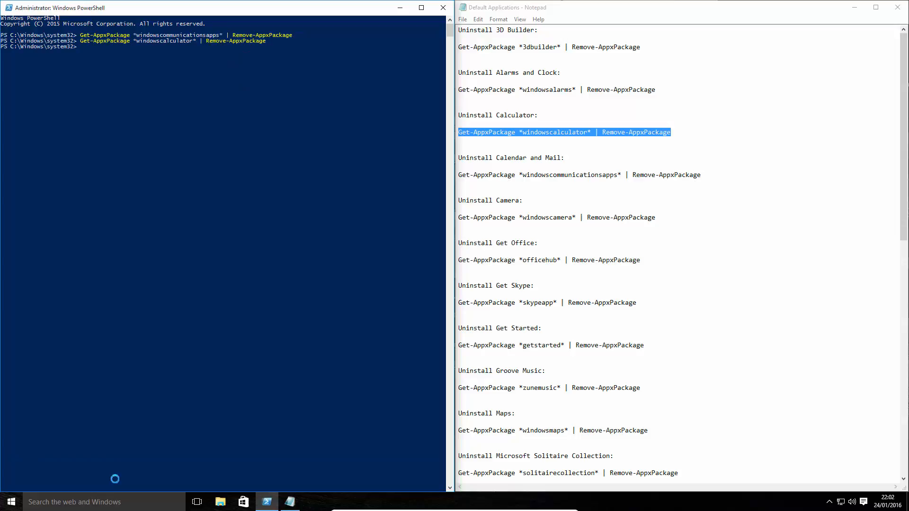
type("cal")
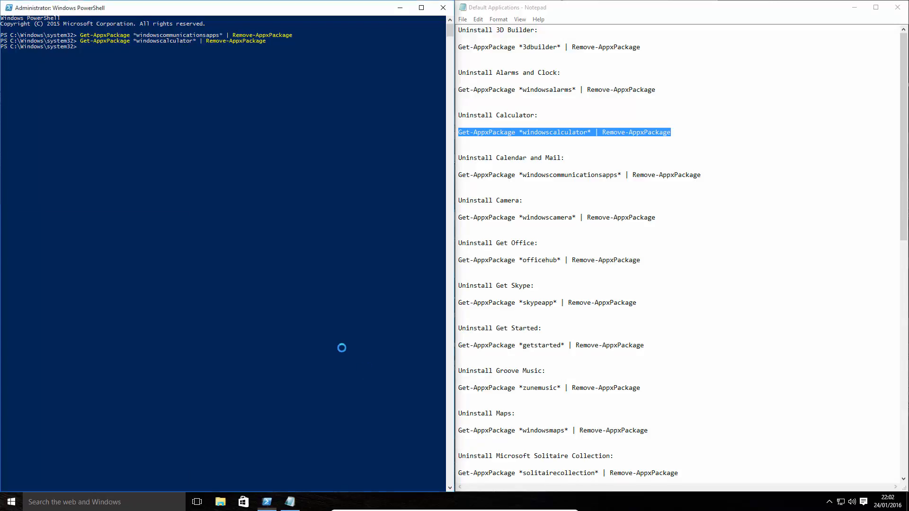
scroll("down", 3)
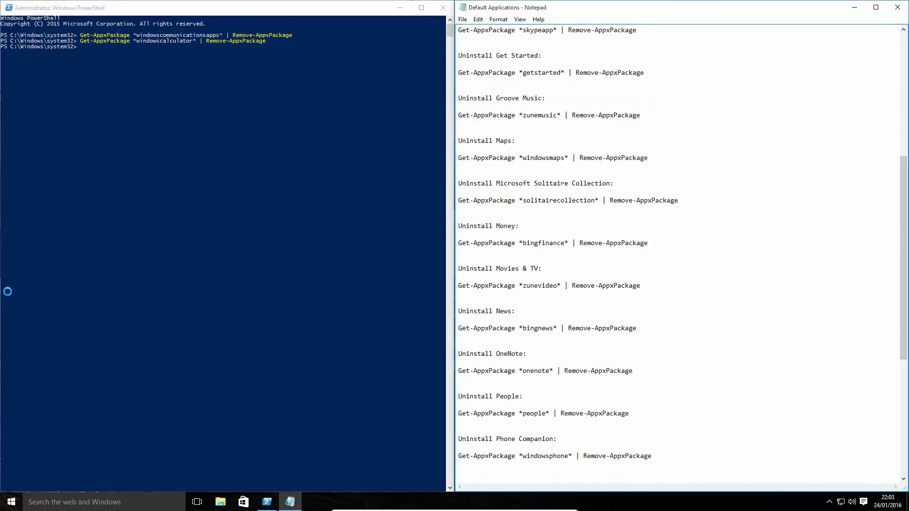
left_click(10, 502)
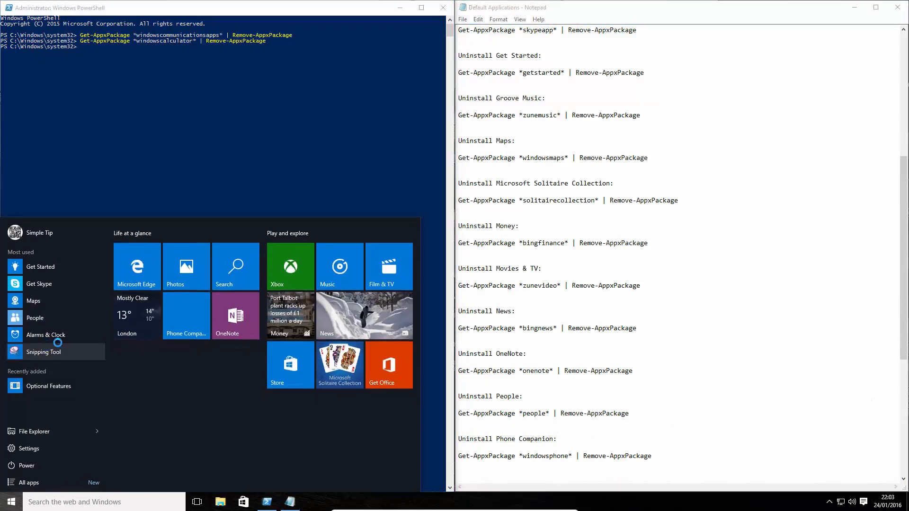
type("chrom")
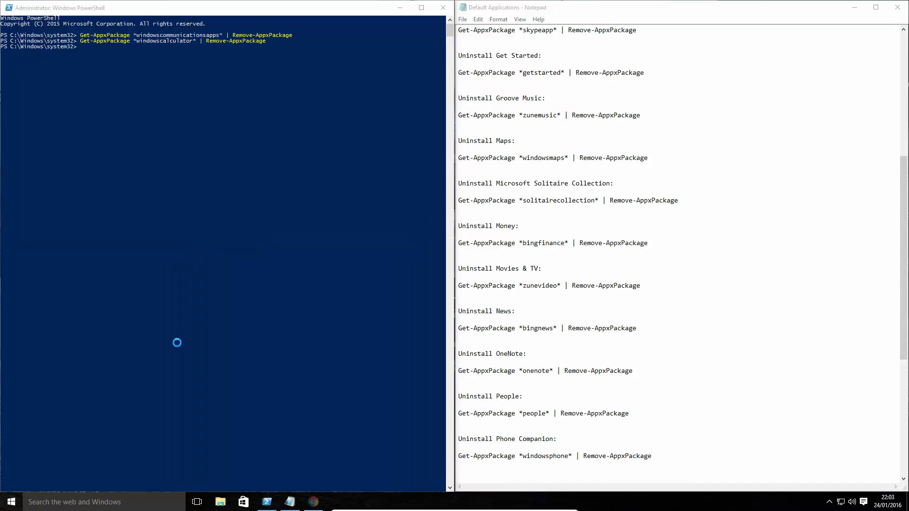
- Download the Old Calculator for Windows 10 zip from the Winaero page in Chrome
left_click(313, 502)
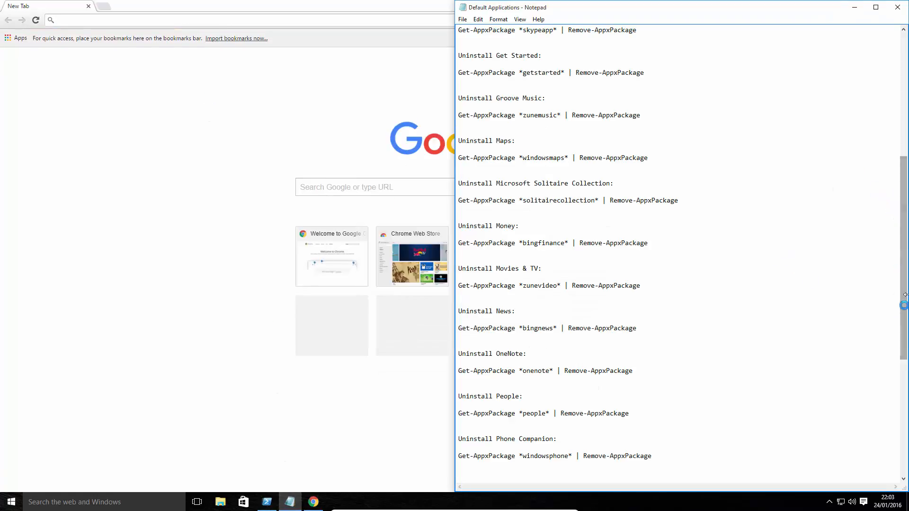
scroll("down", 3)
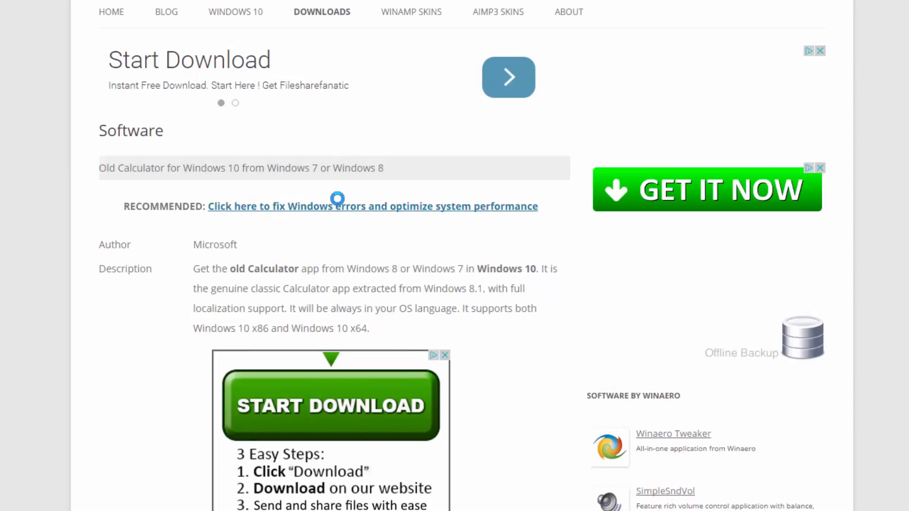
scroll("down", 3)
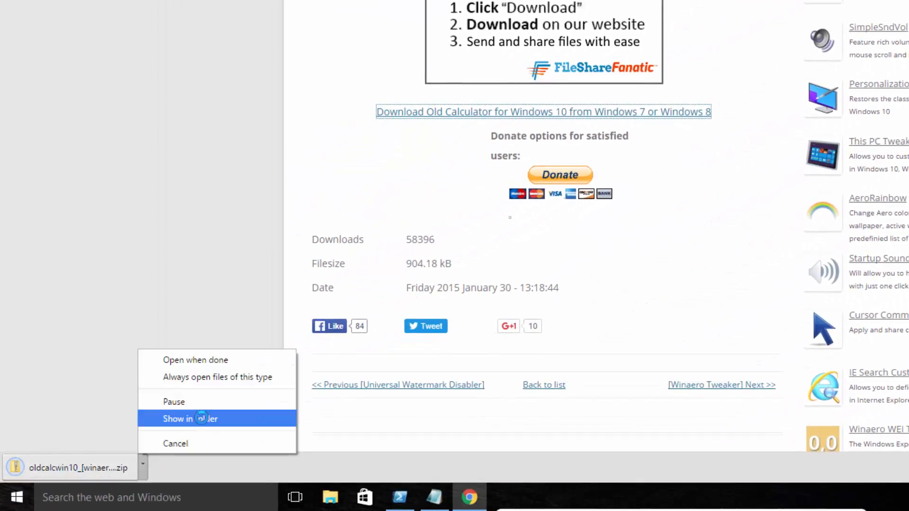
- Install Old Calculator for Windows 10 from the downloaded oldcalcwin10 zip and search Start for 'cal'
left_click(190, 419)
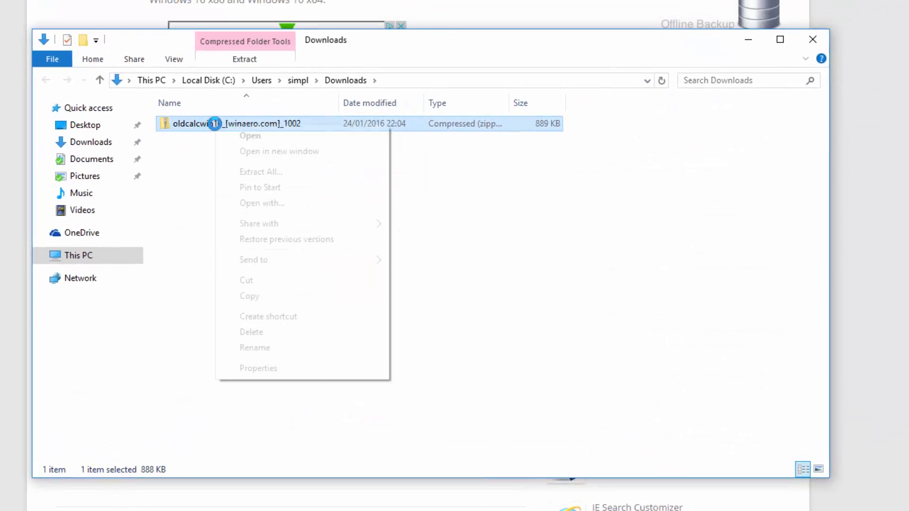
left_click(261, 172)
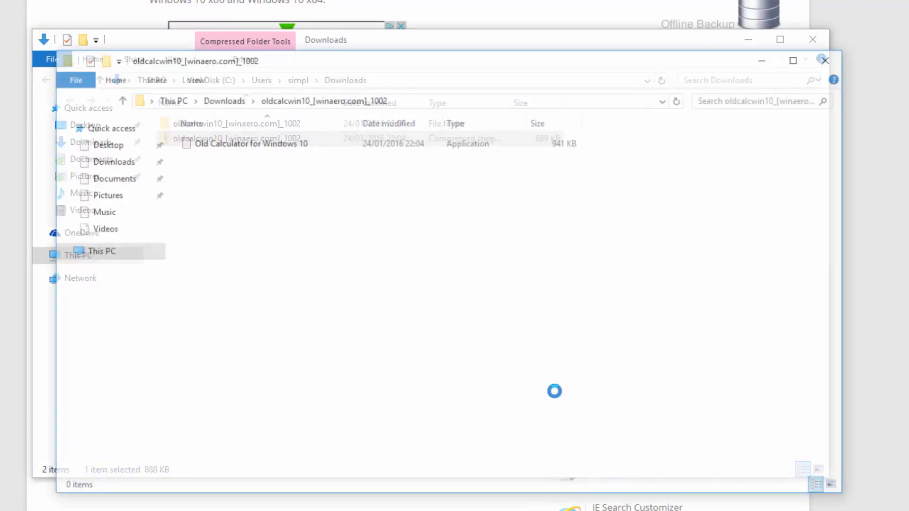
double_click(251, 144)
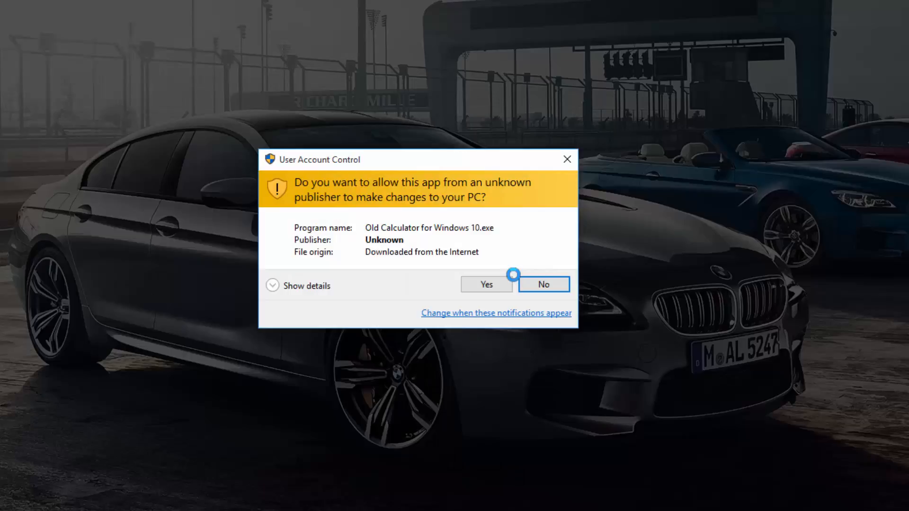
left_click(486, 284)
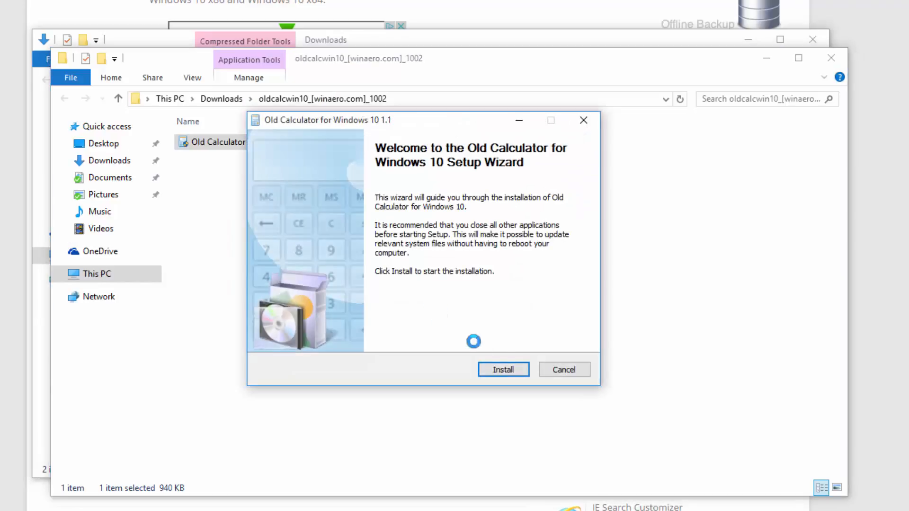
left_click(503, 369)
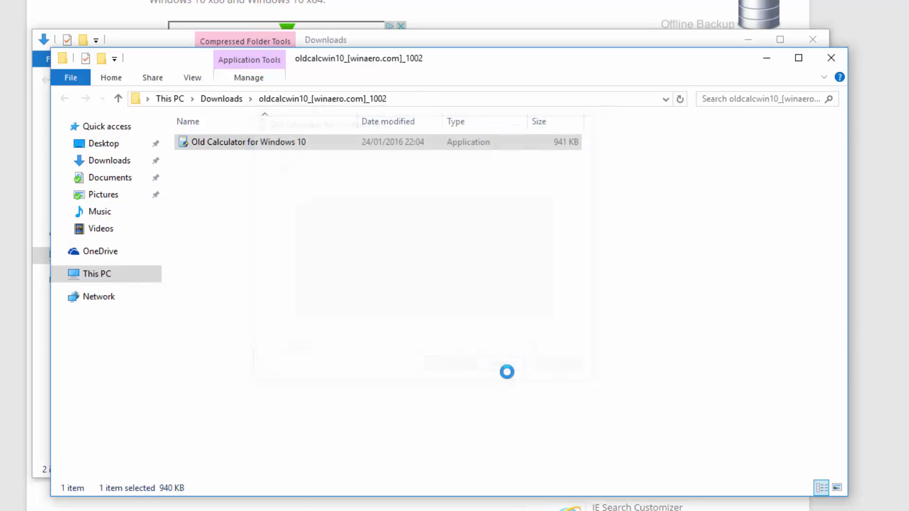
type("cal")
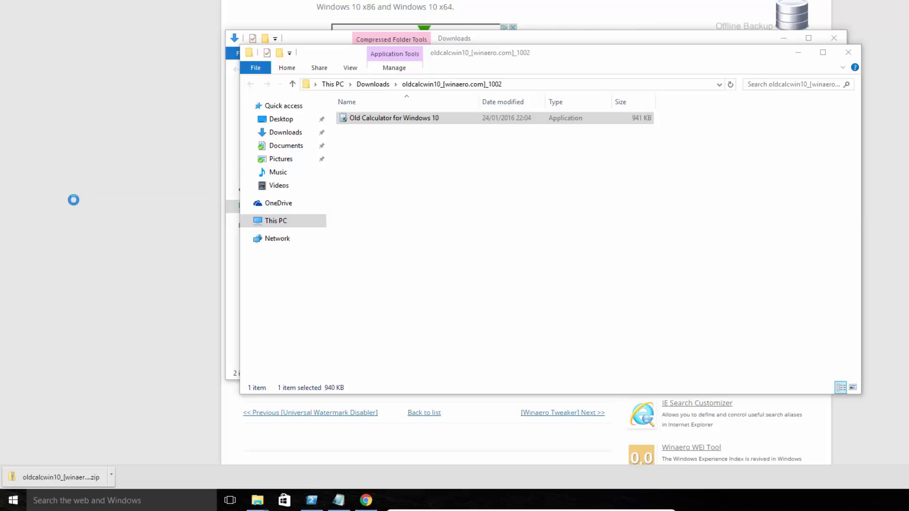
- Launch the classic calculator showing 0 and move its window lower beside File Explorer
double_click(395, 118)
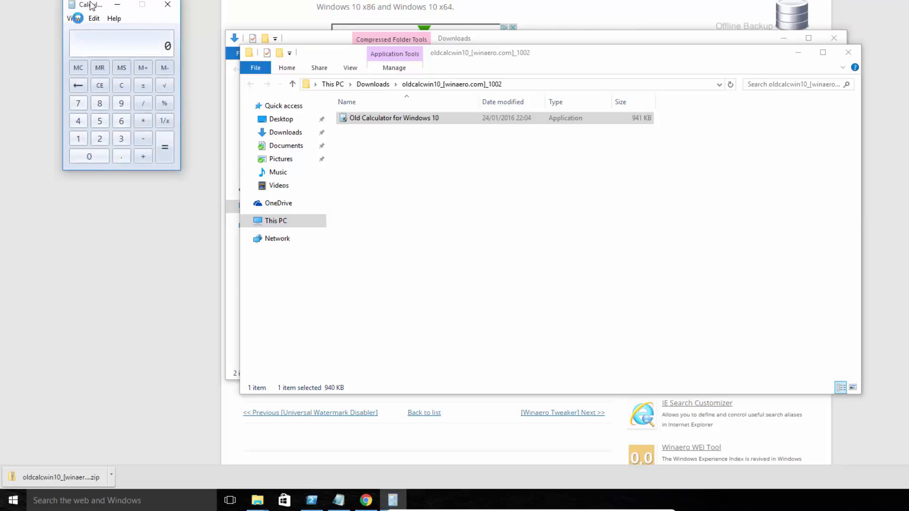
left_click_drag(90, 5, 136, 102)
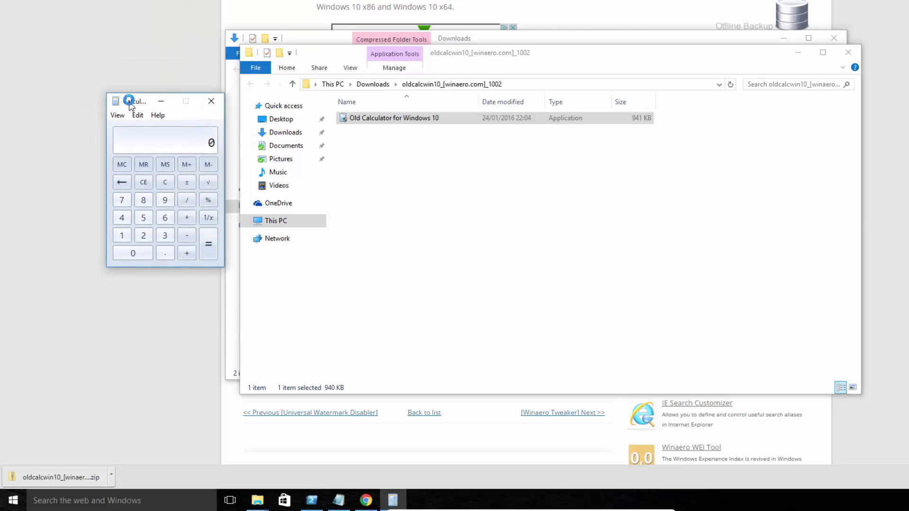